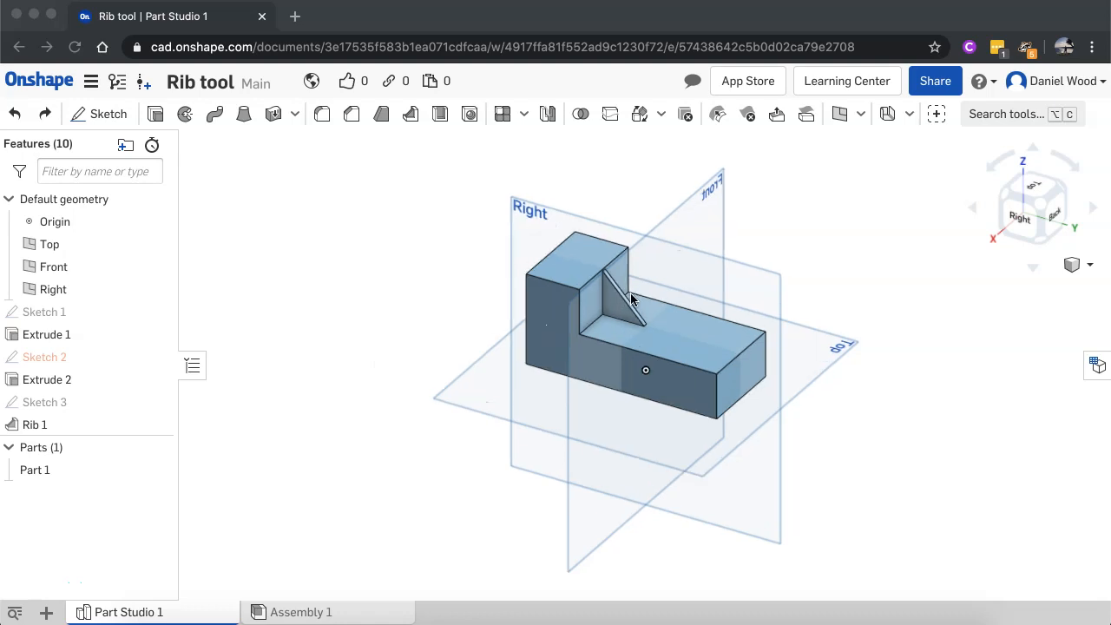
- Delete the existing features from the part studio
scroll(up, 3)
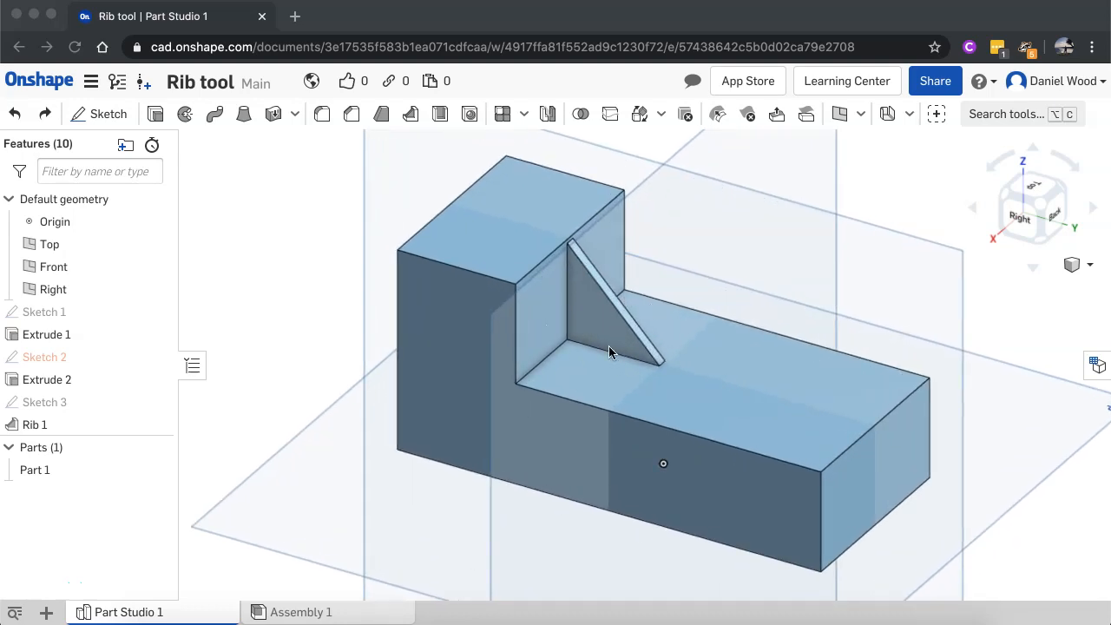
click(616, 322)
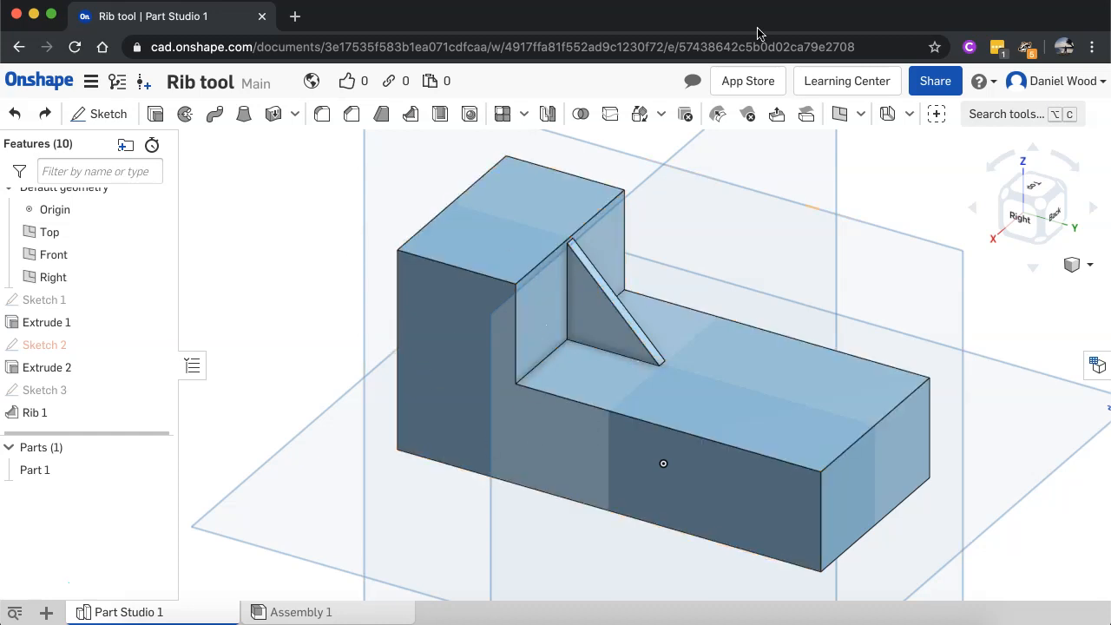
mouse_move(1000, 206)
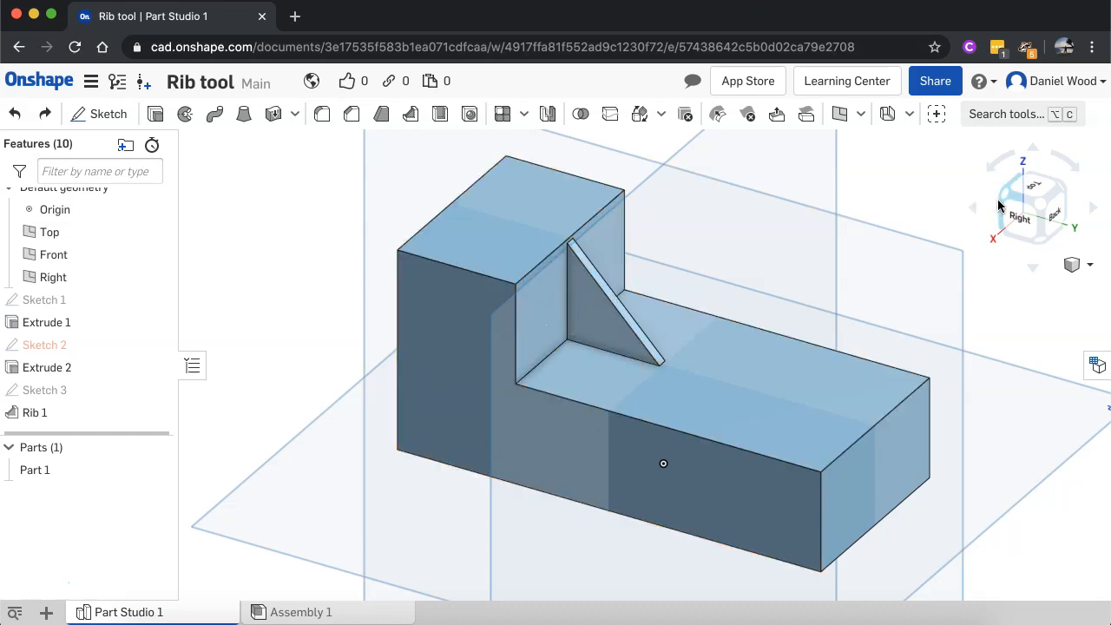
click(43, 322)
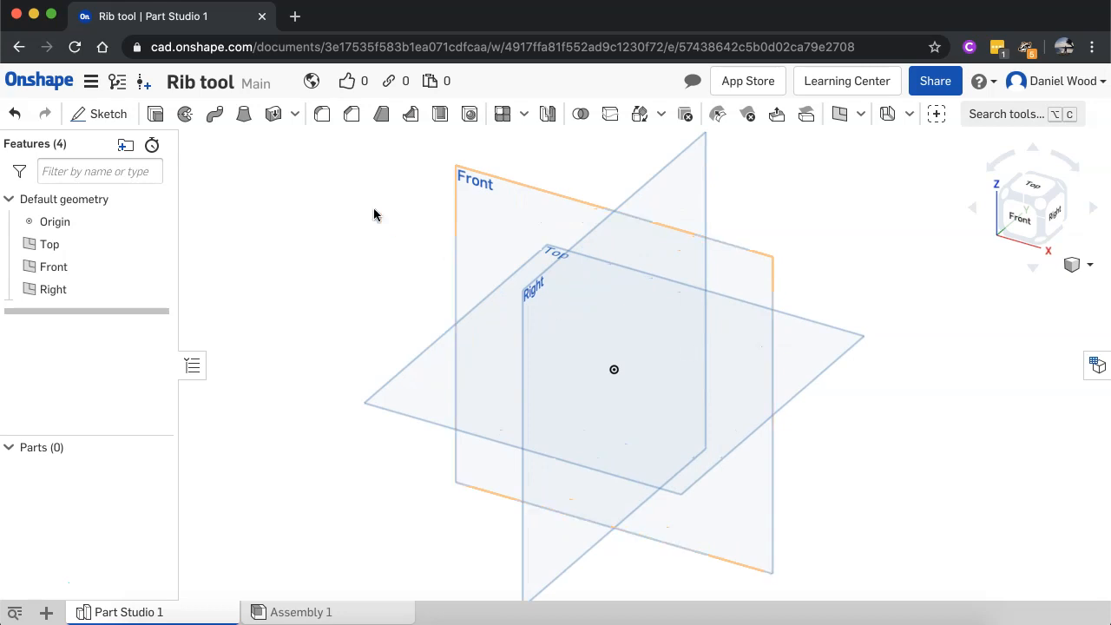
- Sketch a corner rectangle on the Top plane and extrude it 25 mm
click(99, 114)
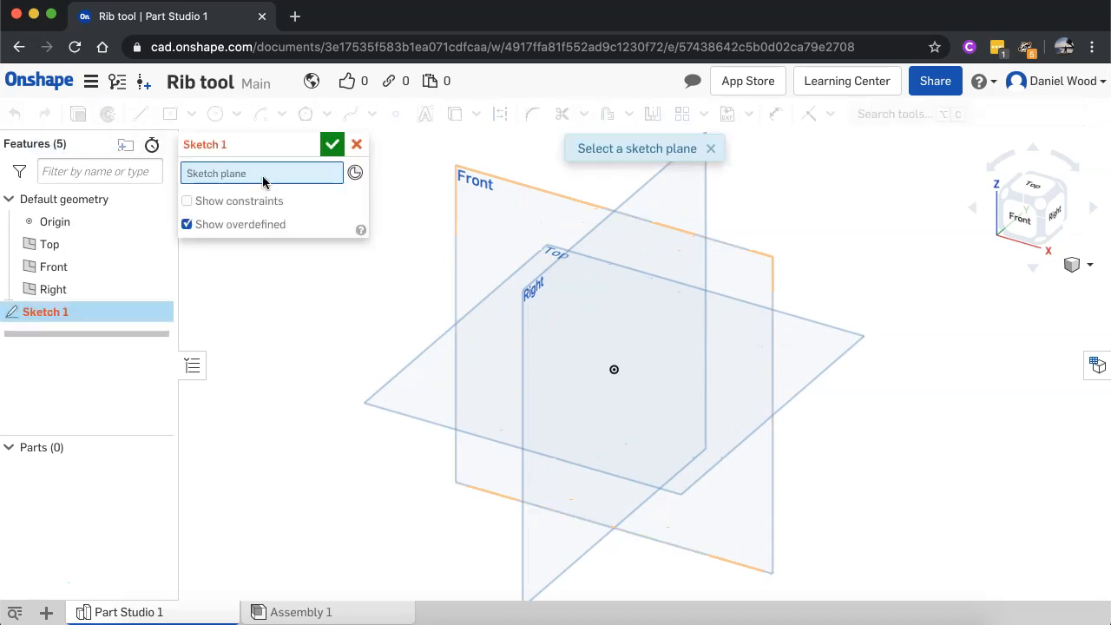
mouse_move(413, 395)
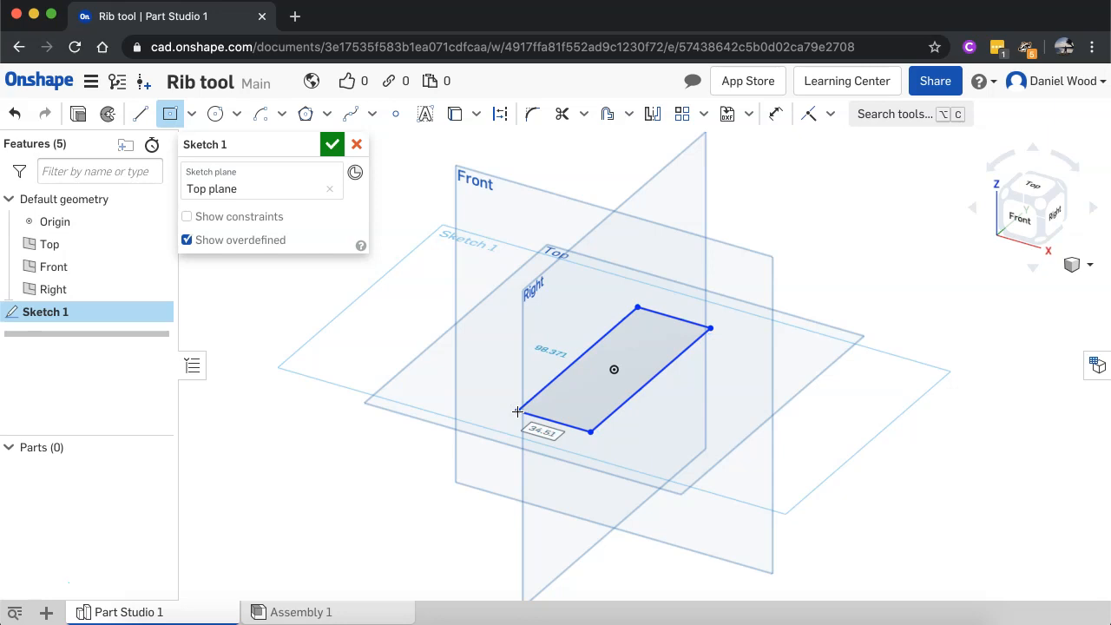
click(331, 144)
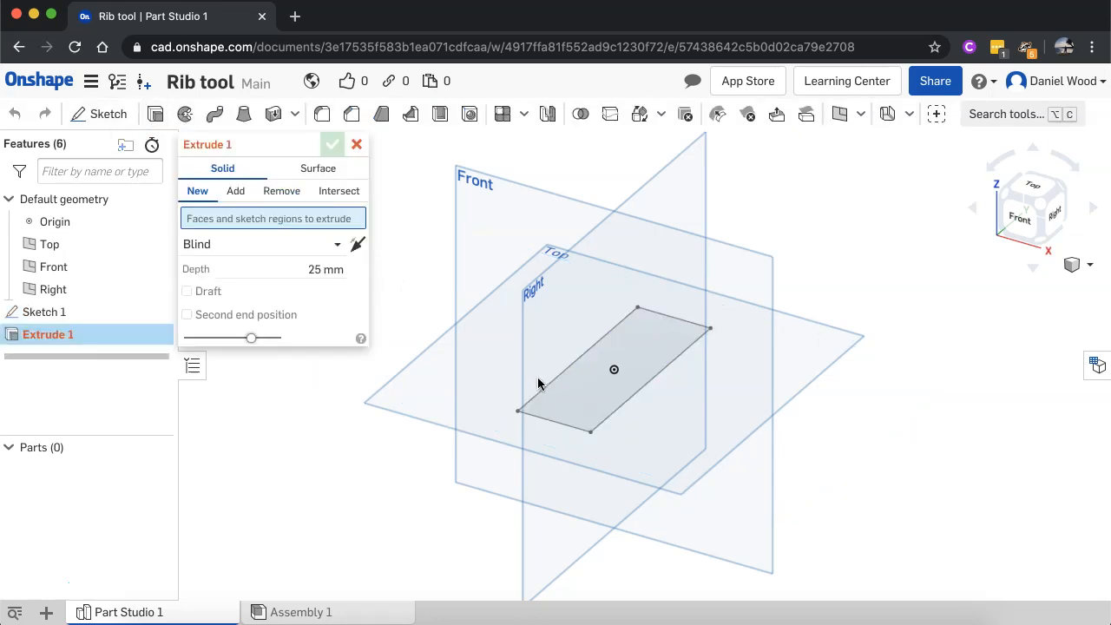
click(614, 369)
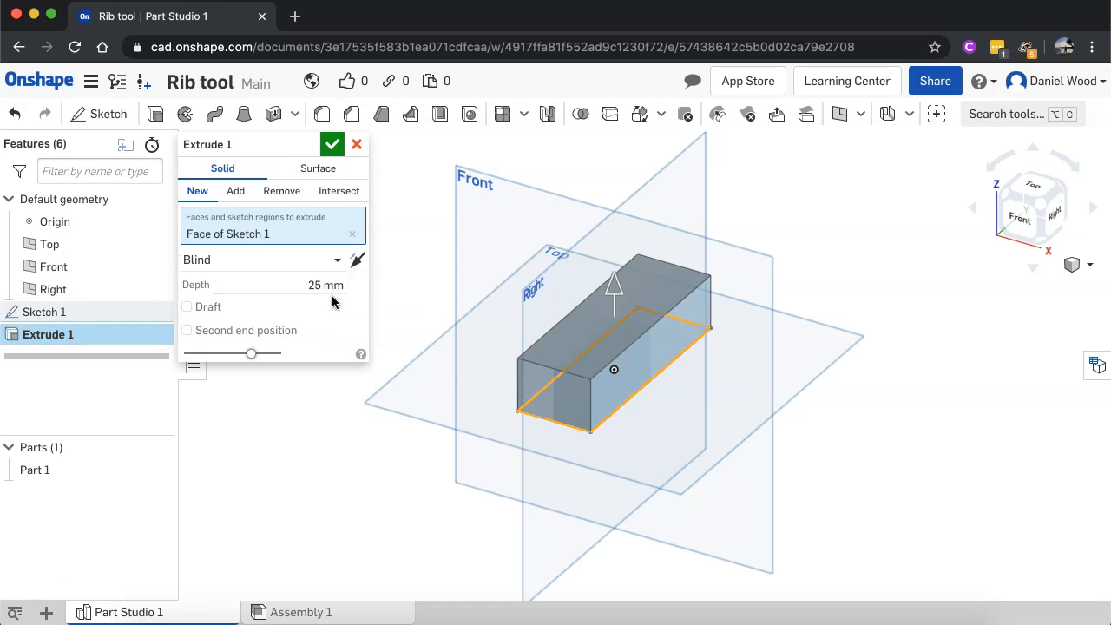
click(331, 145)
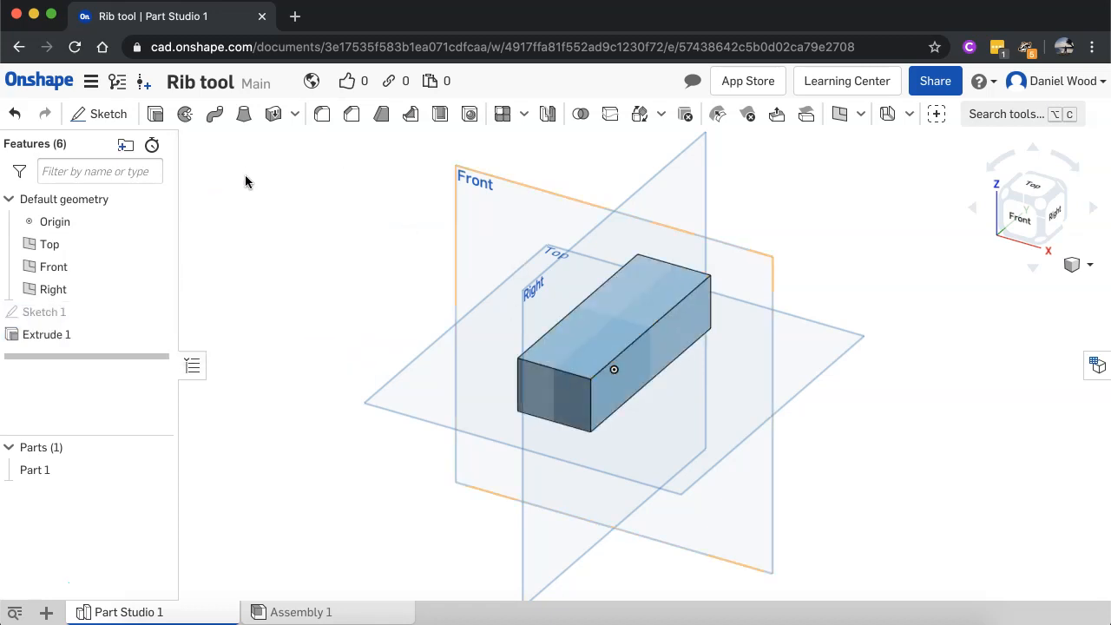
- Sketch a dividing line on the block's top face and extrude one end 25 mm upward
click(108, 113)
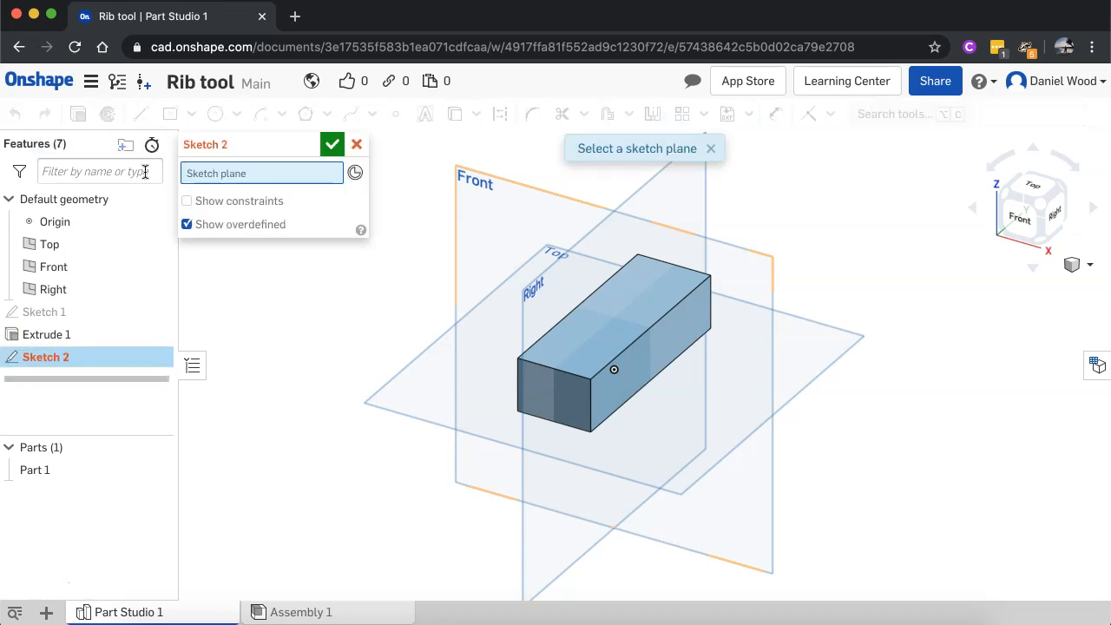
mouse_move(580, 350)
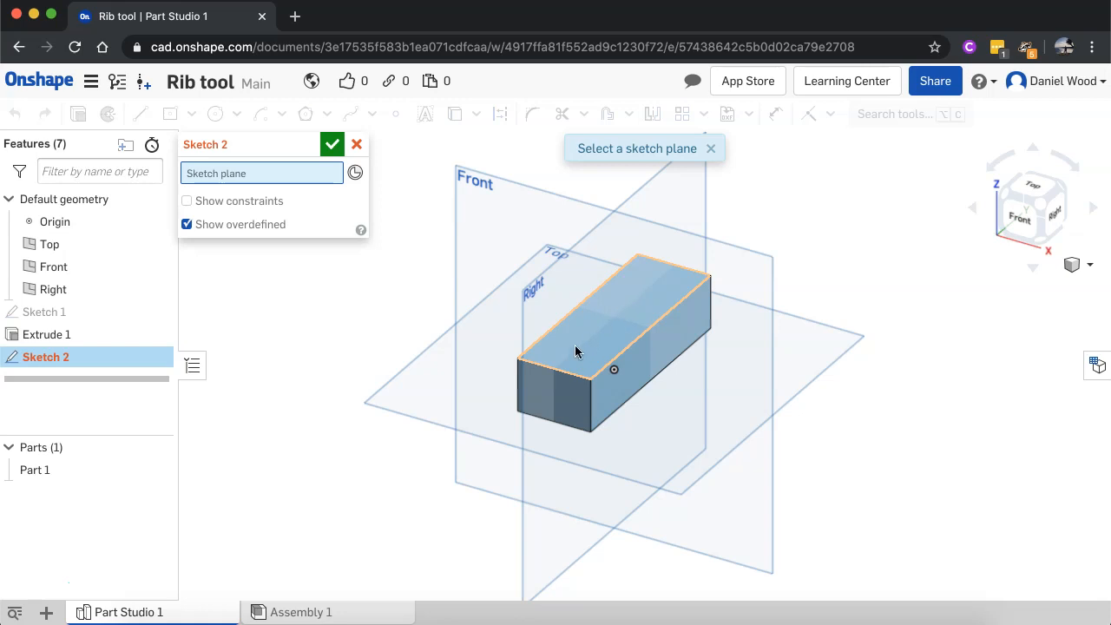
click(614, 330)
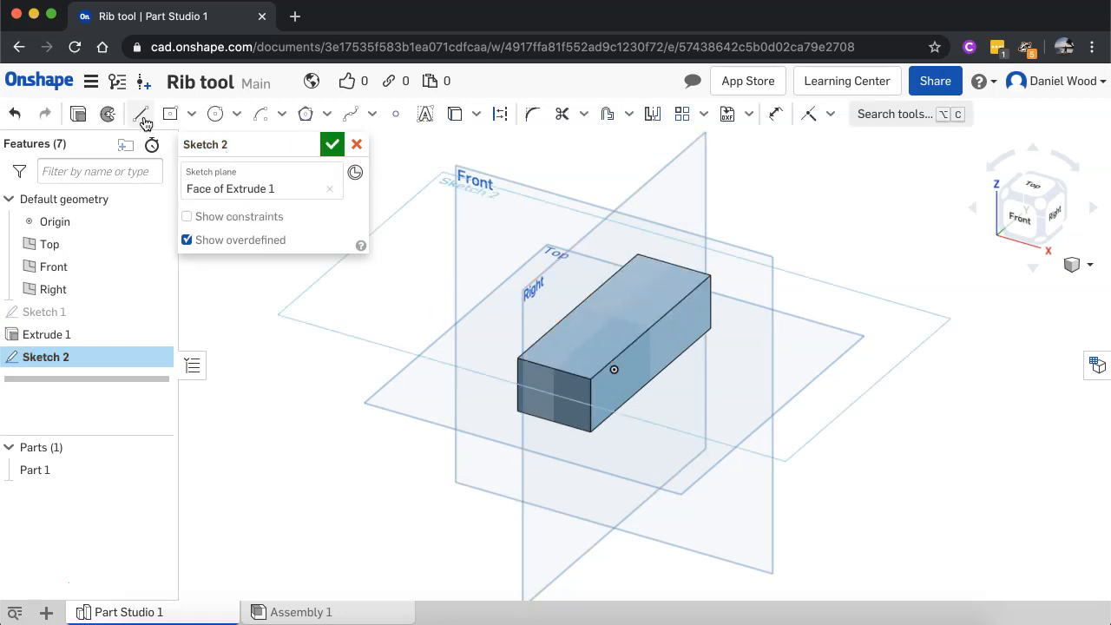
click(140, 114)
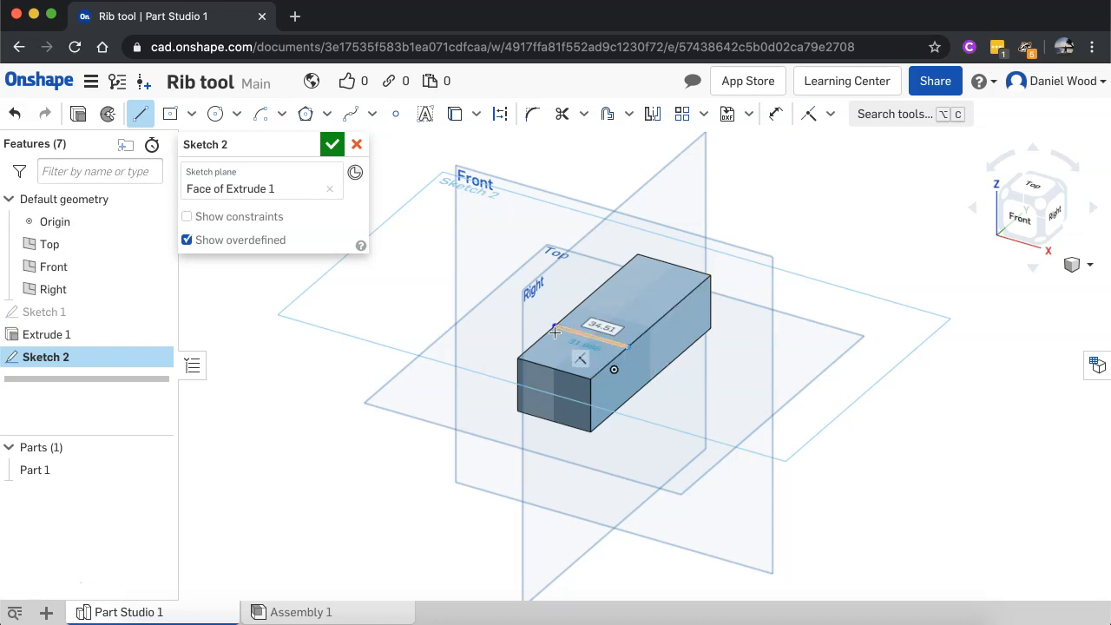
click(332, 144)
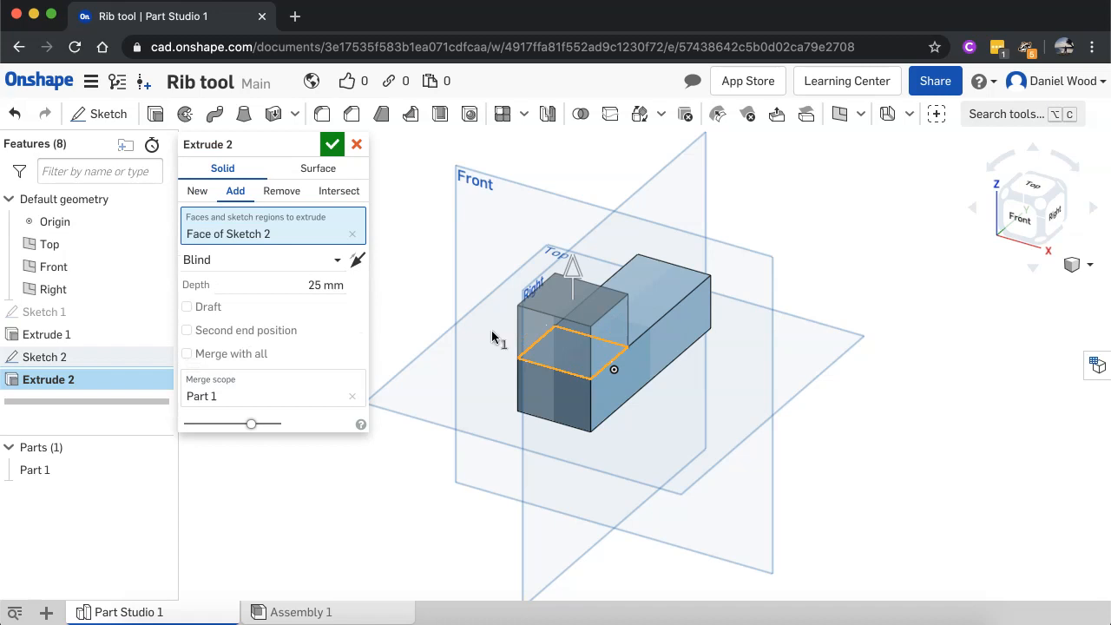
mouse_move(314, 291)
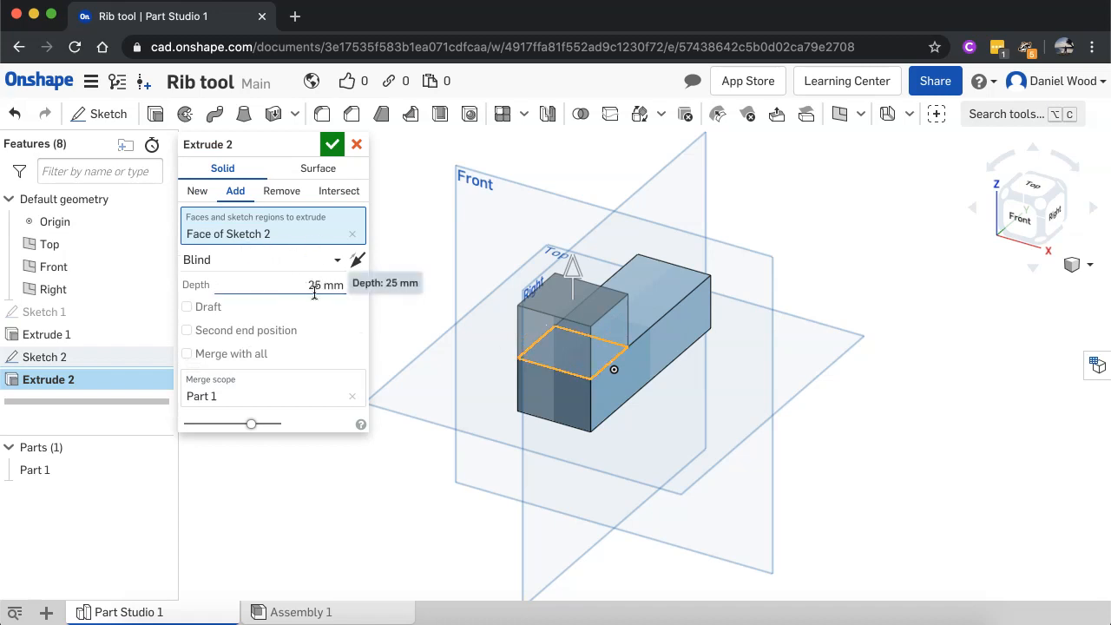
click(333, 144)
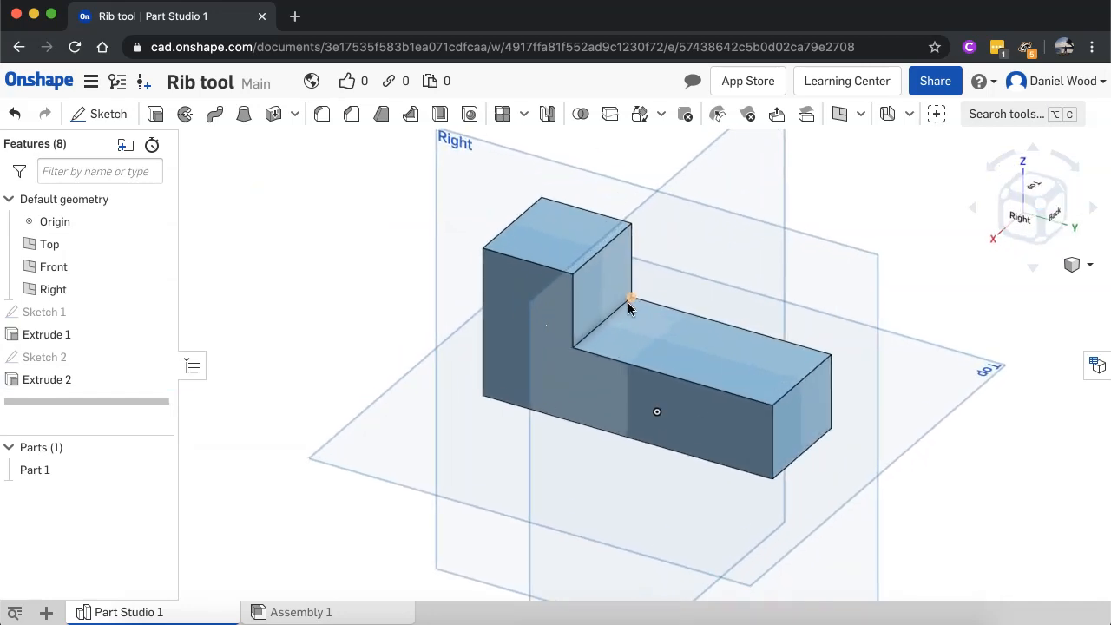
mouse_move(574, 277)
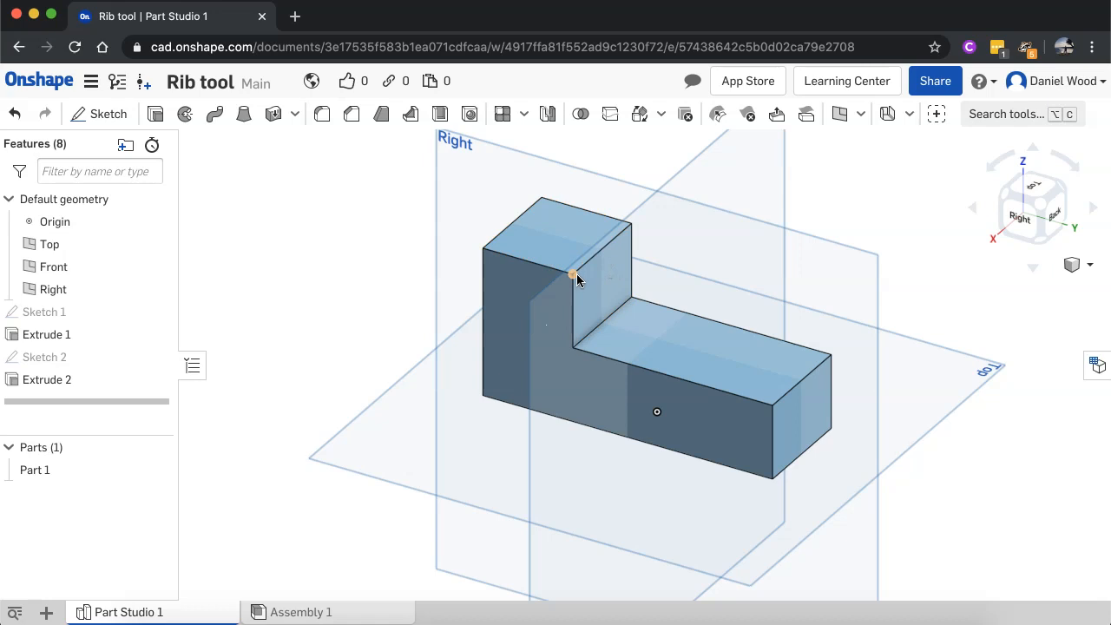
mouse_move(603, 253)
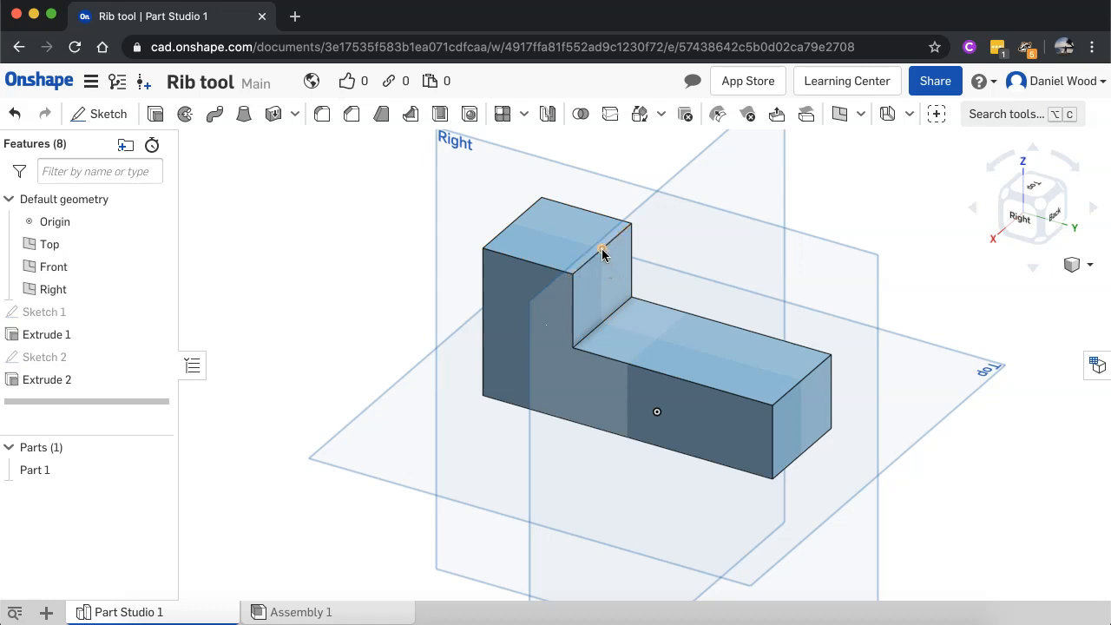
- Select the raised wall's top edge and its inner face
click(660, 339)
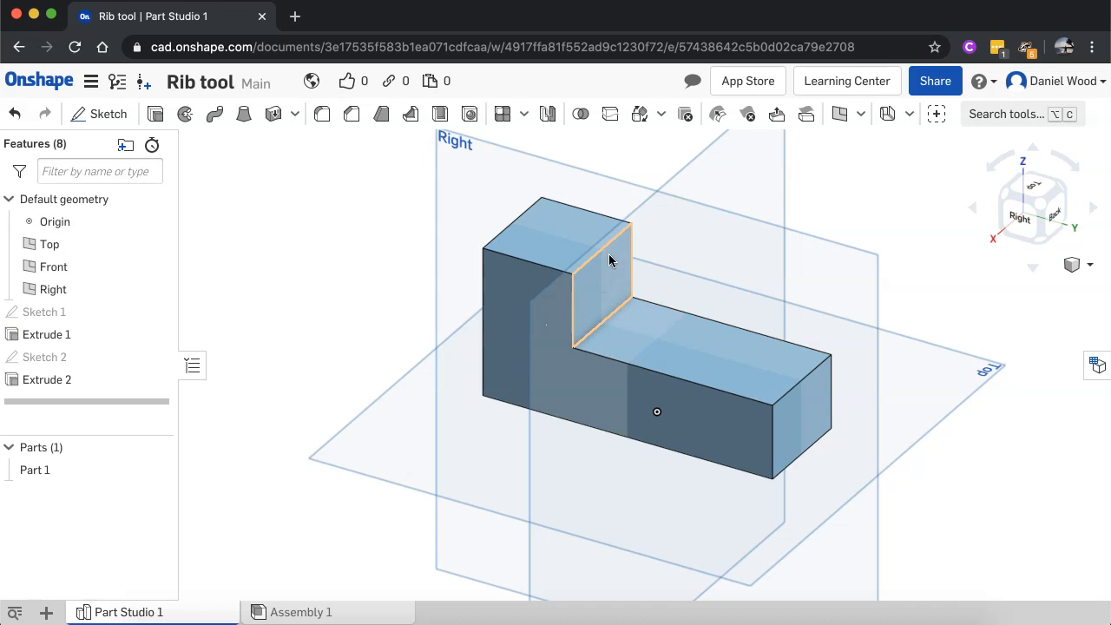
click(601, 249)
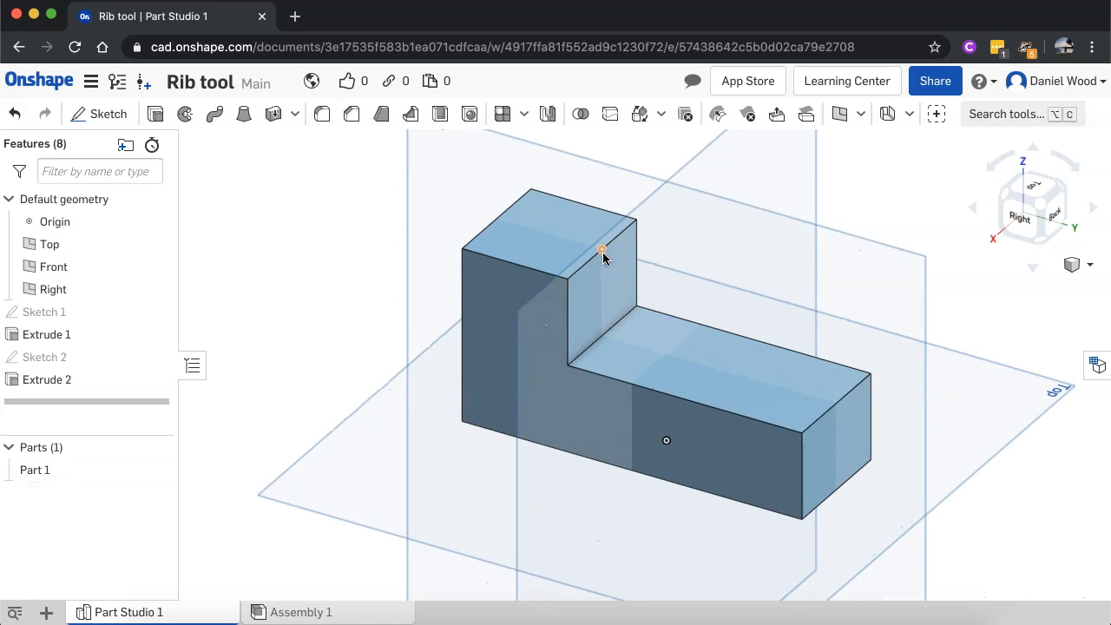
mouse_move(119, 139)
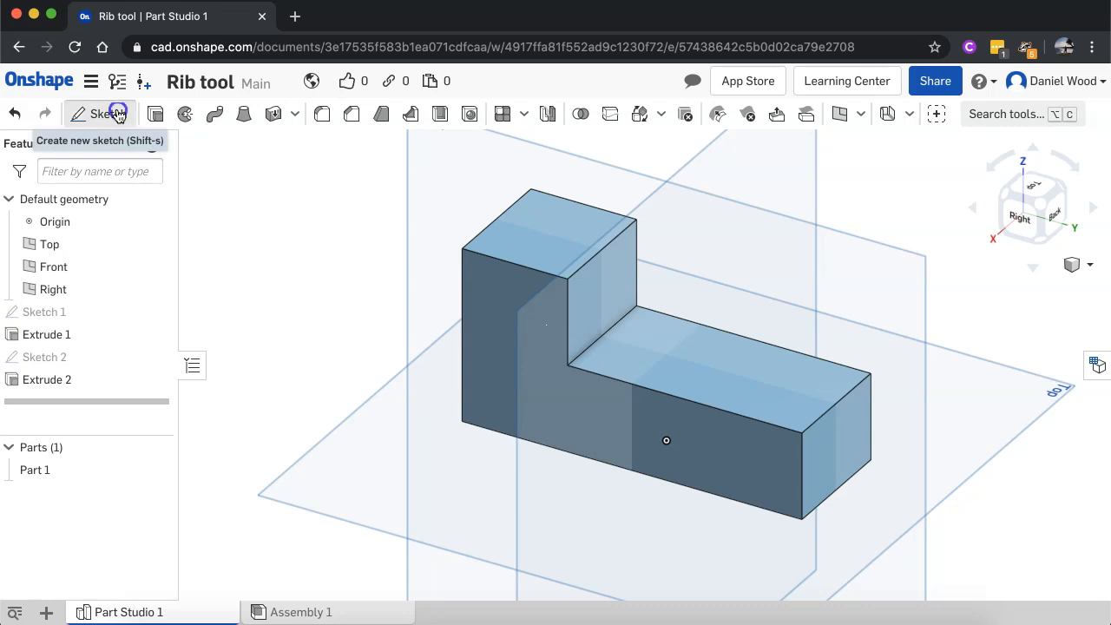
- Draw a diagonal line on the Right plane from the wall's top corner to the step
click(100, 114)
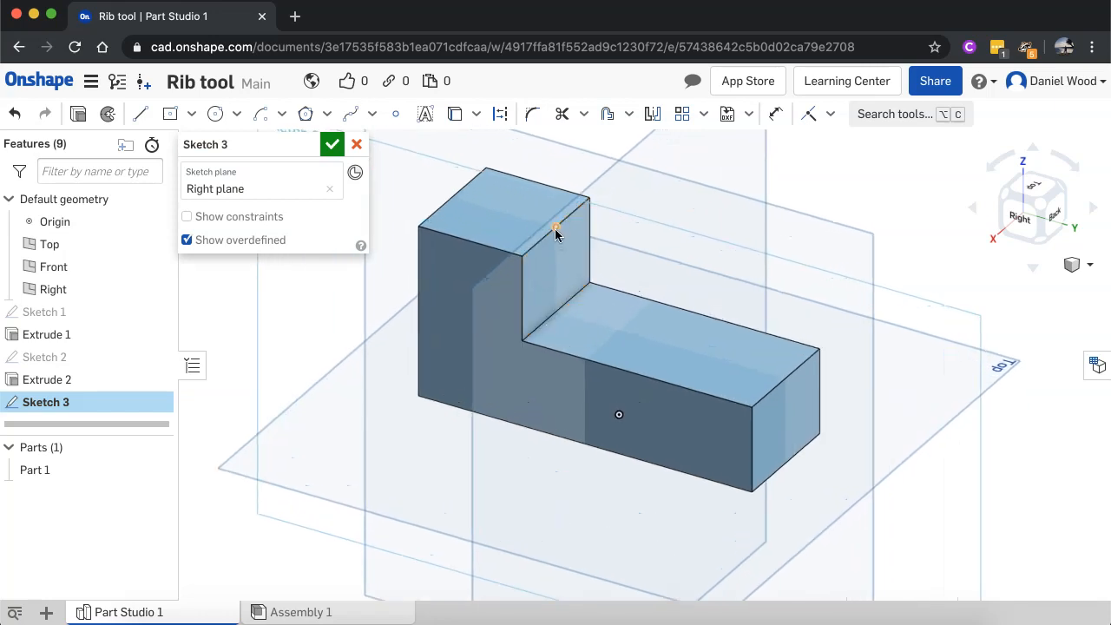
mouse_move(556, 231)
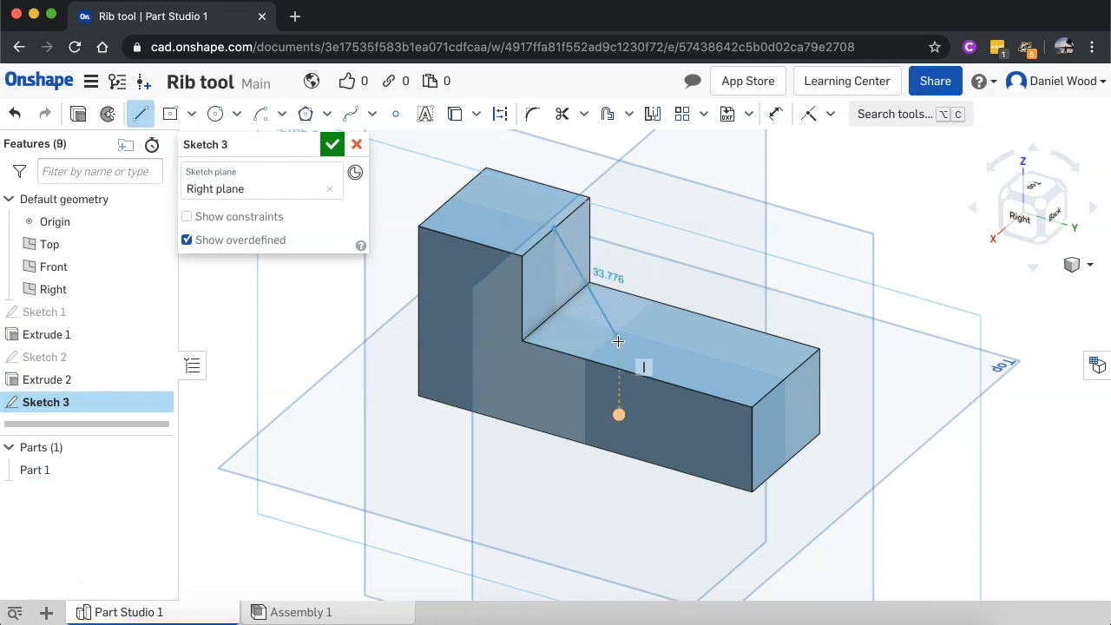
drag(618, 340, 624, 380)
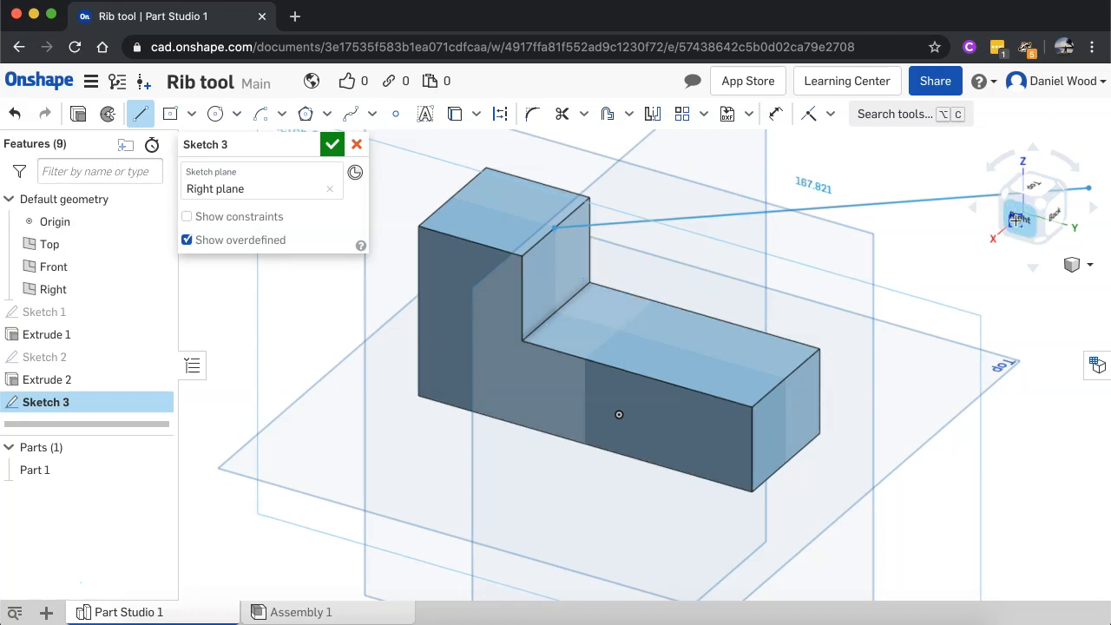
click(1022, 220)
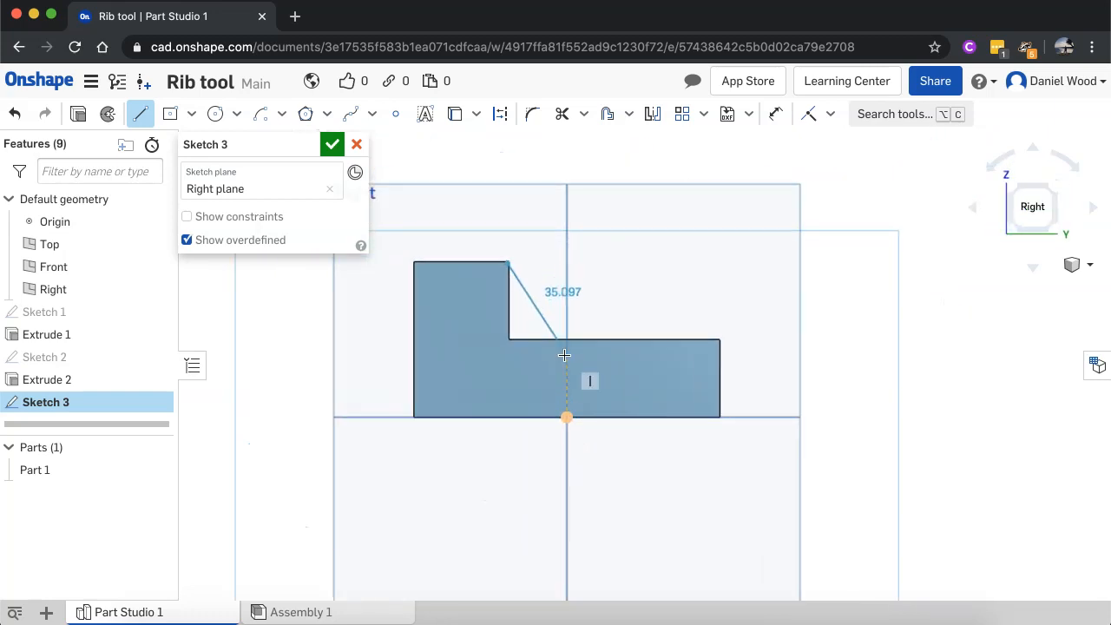
scroll(up, 3)
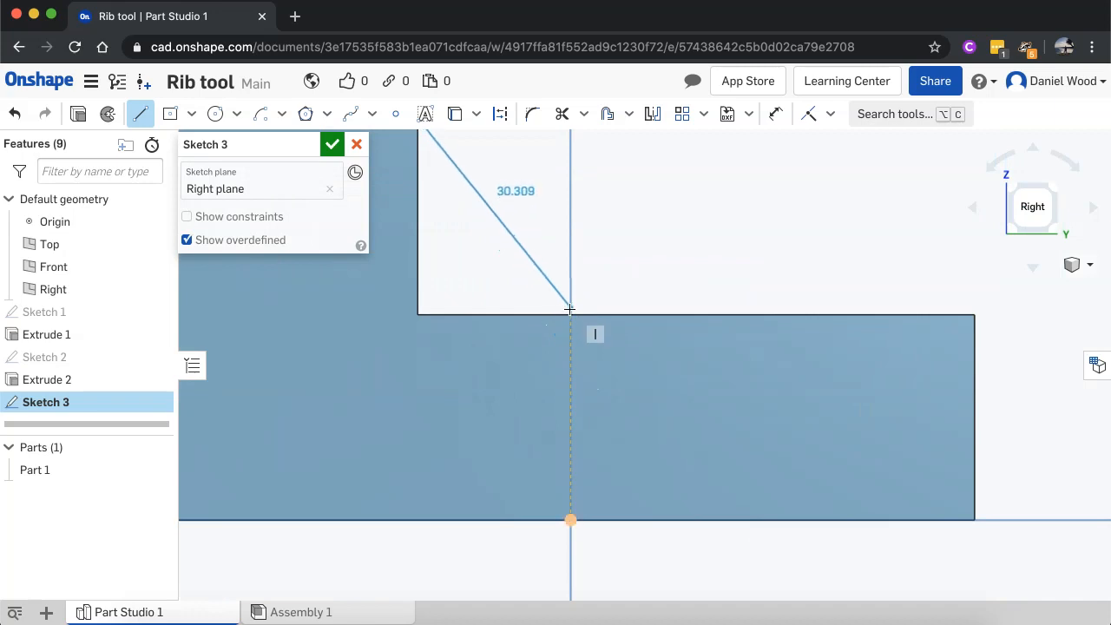
drag(570, 310, 571, 315)
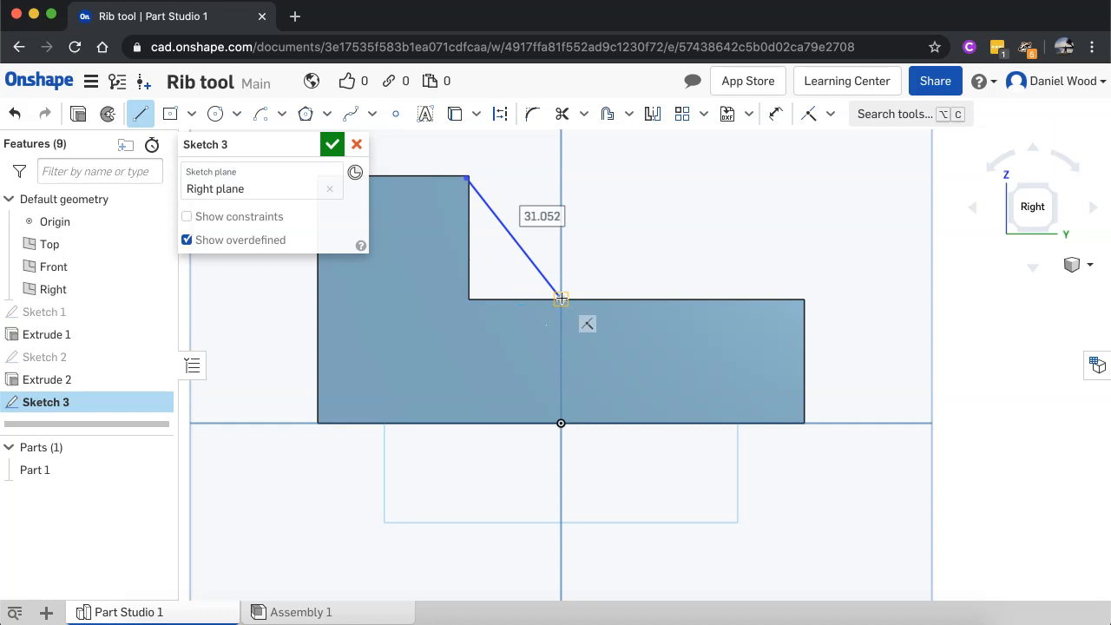
click(331, 145)
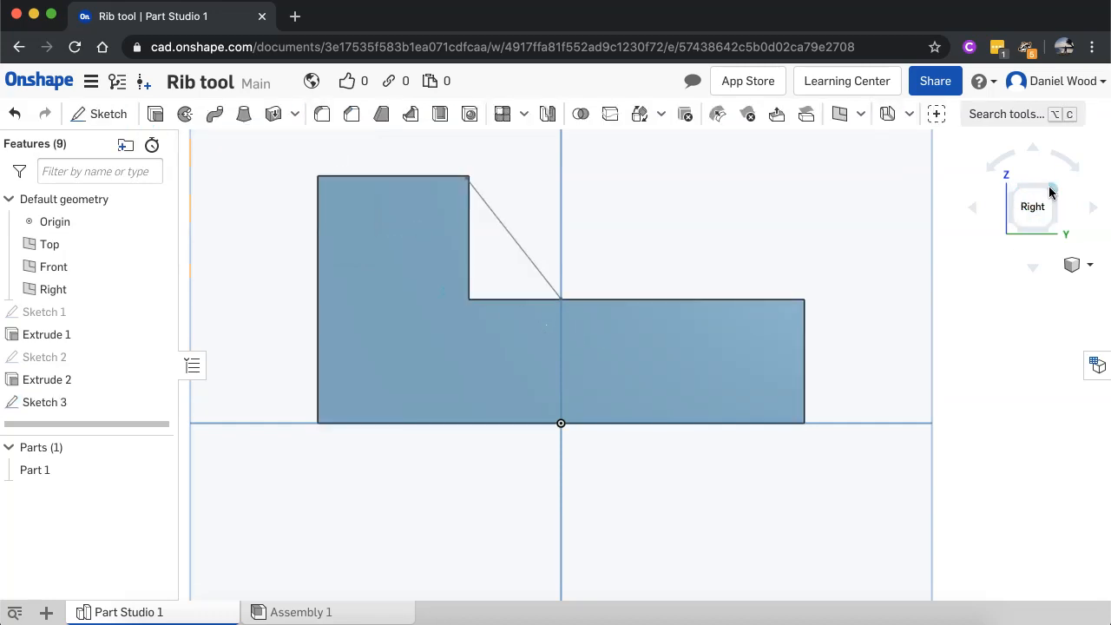
- Create a Rib from Sketch 3's line on Part 1, previewing at 2.5 mm
click(1038, 204)
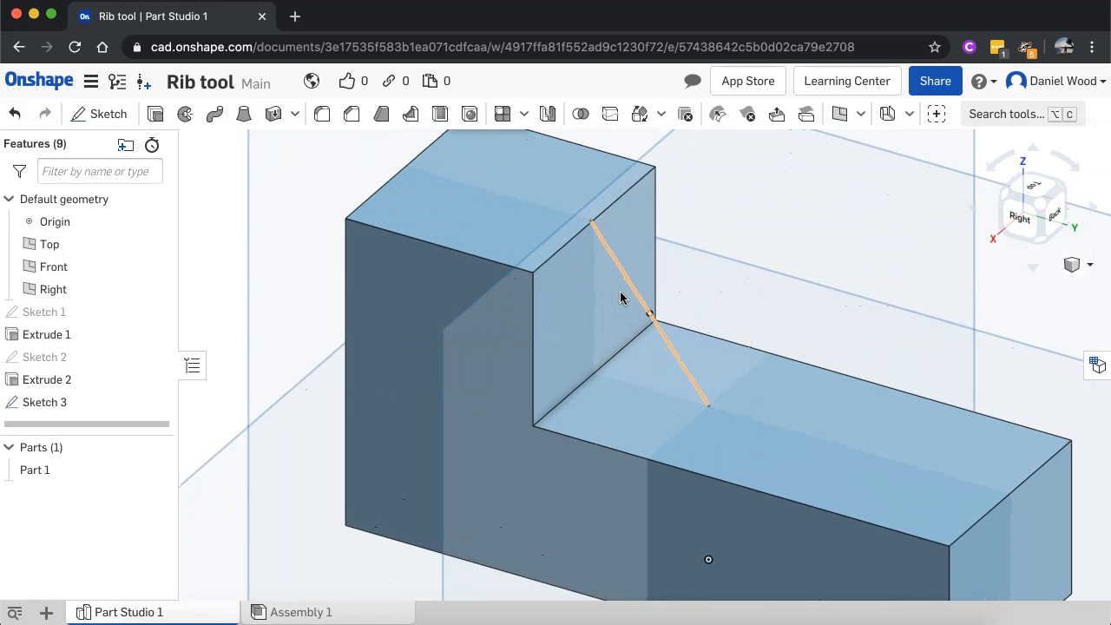
mouse_move(410, 114)
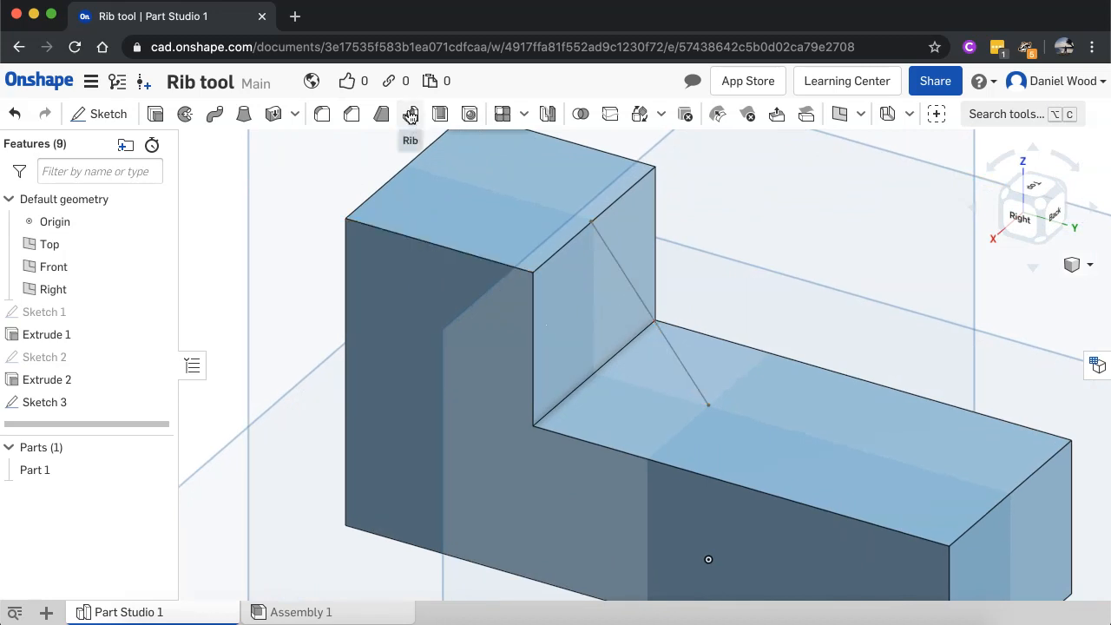
click(410, 114)
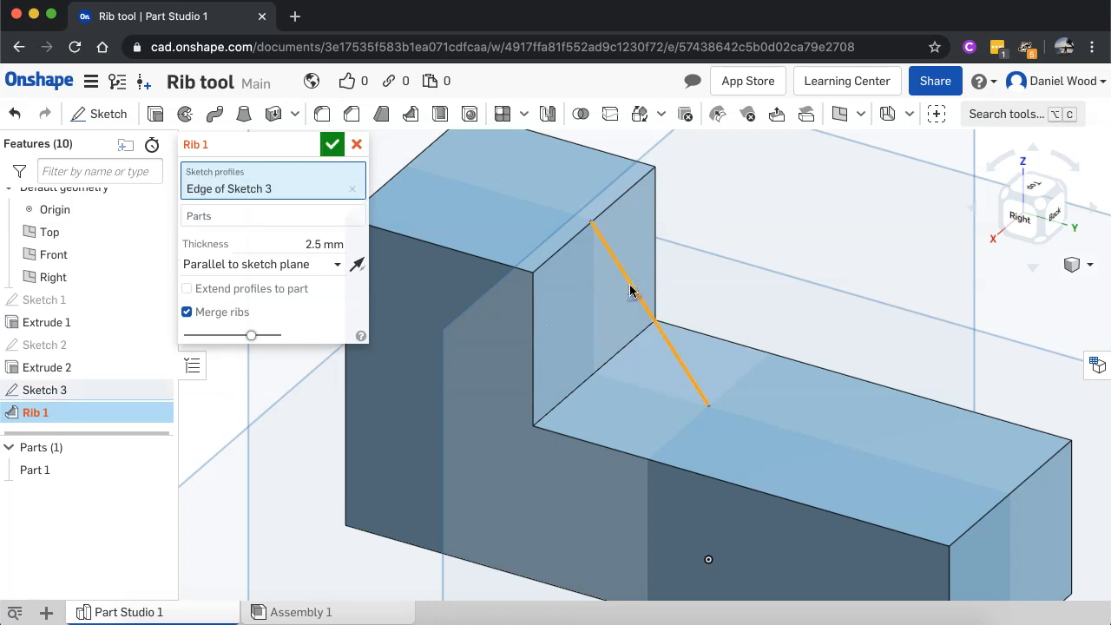
mouse_move(246, 232)
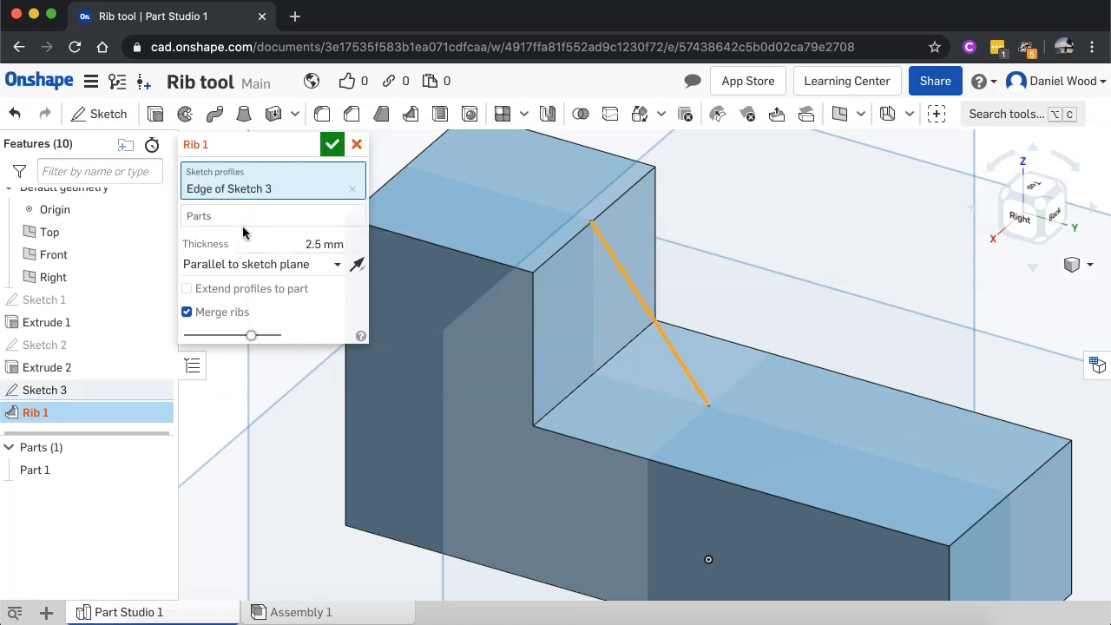
click(273, 215)
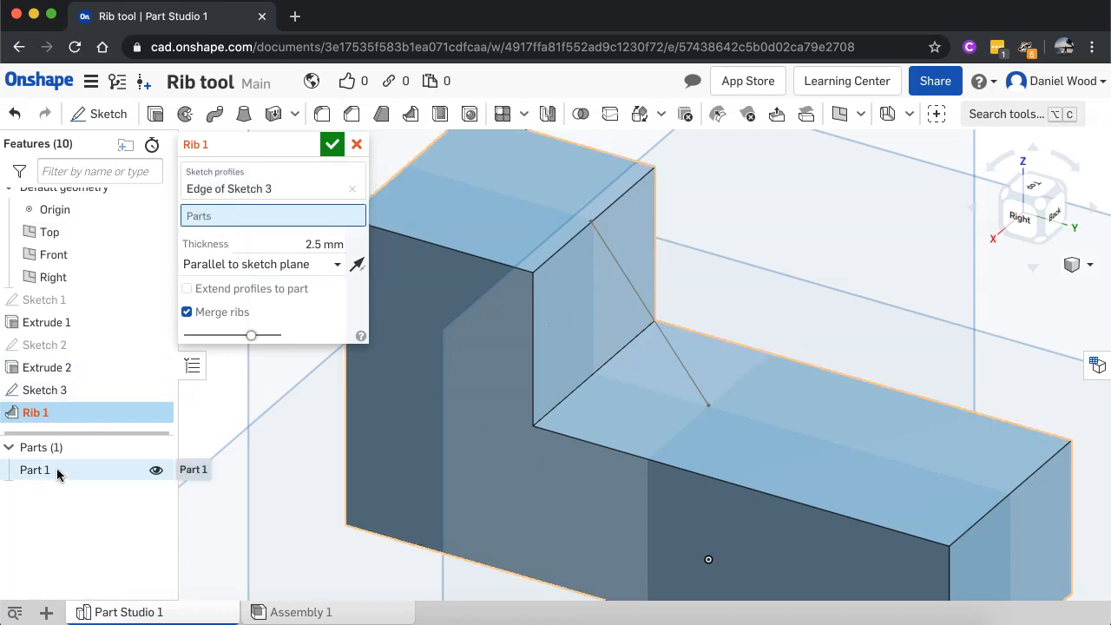
click(35, 469)
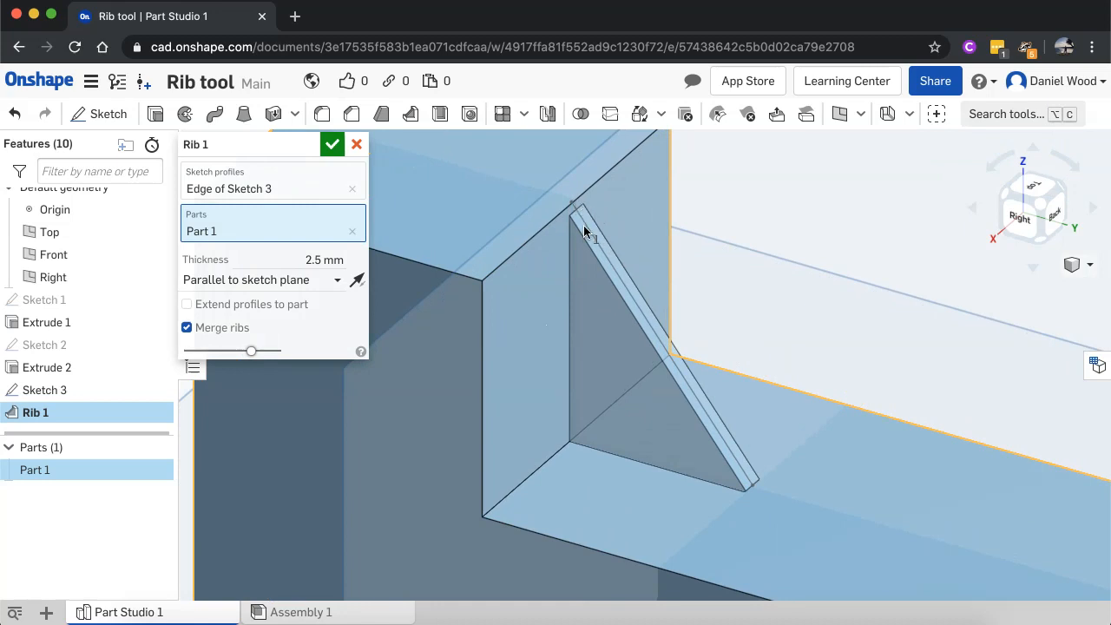
mouse_move(601, 241)
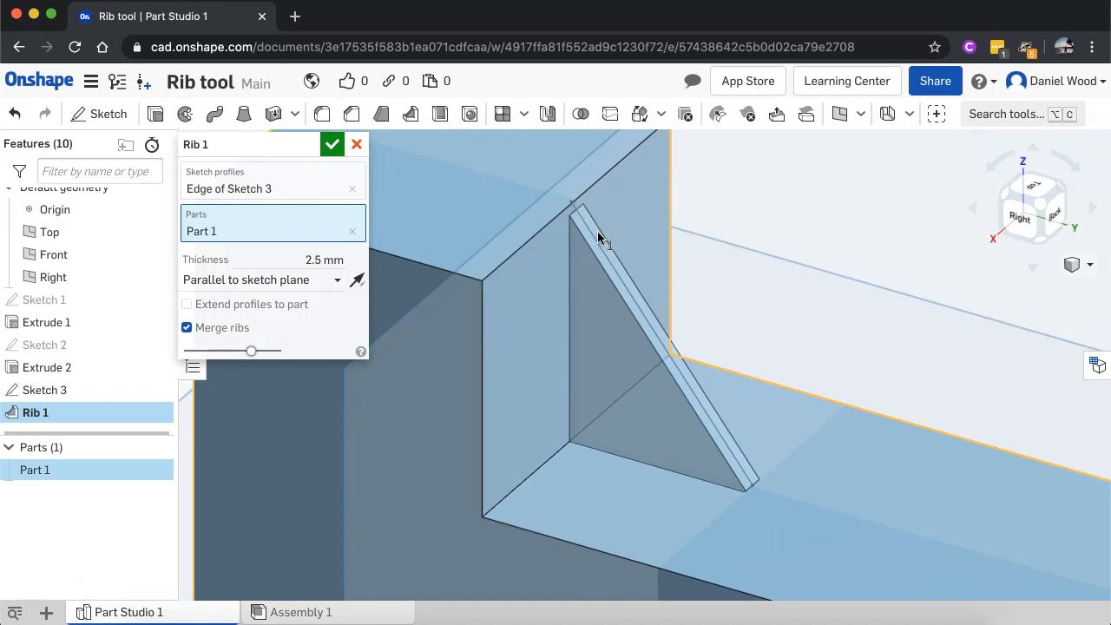
- Set the rib thickness to 5 mm, flip it into the corner, and accept
click(351, 230)
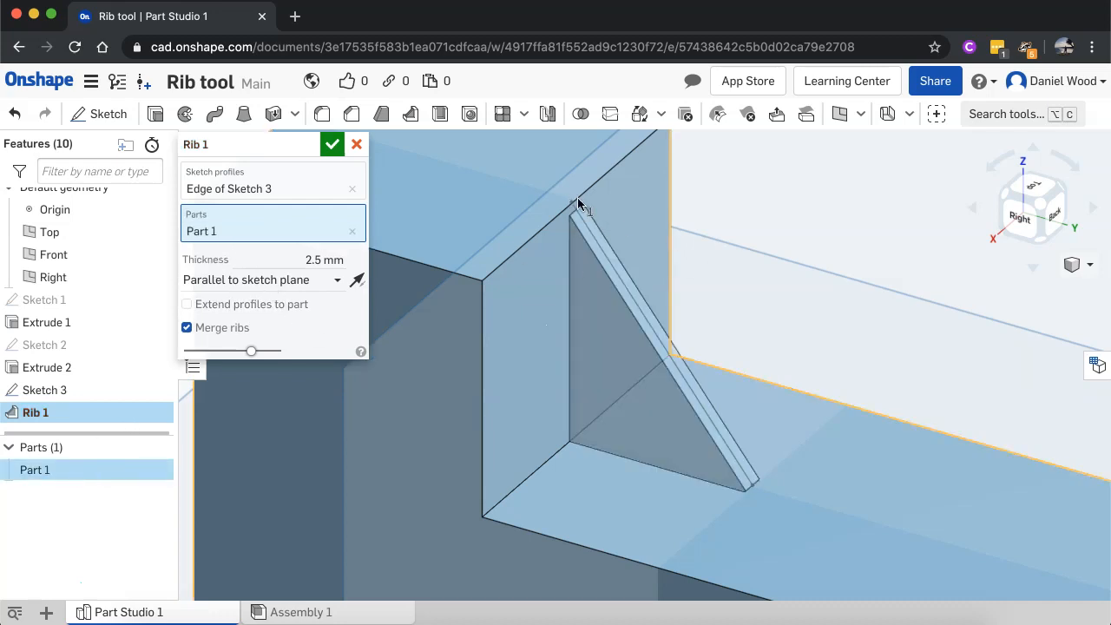
mouse_move(682, 395)
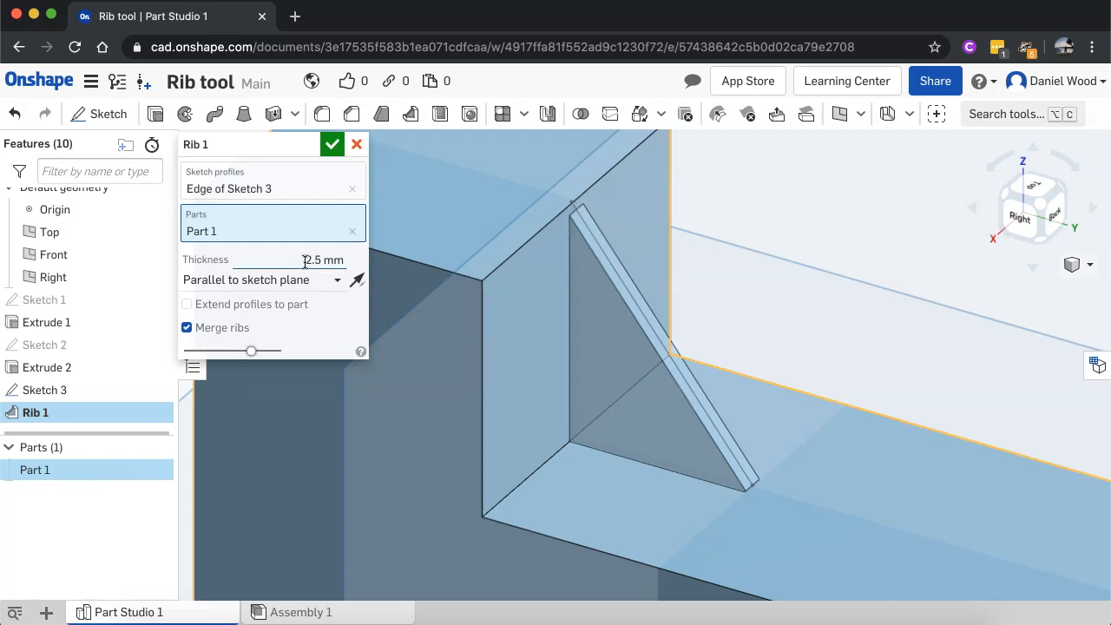
mouse_move(356, 279)
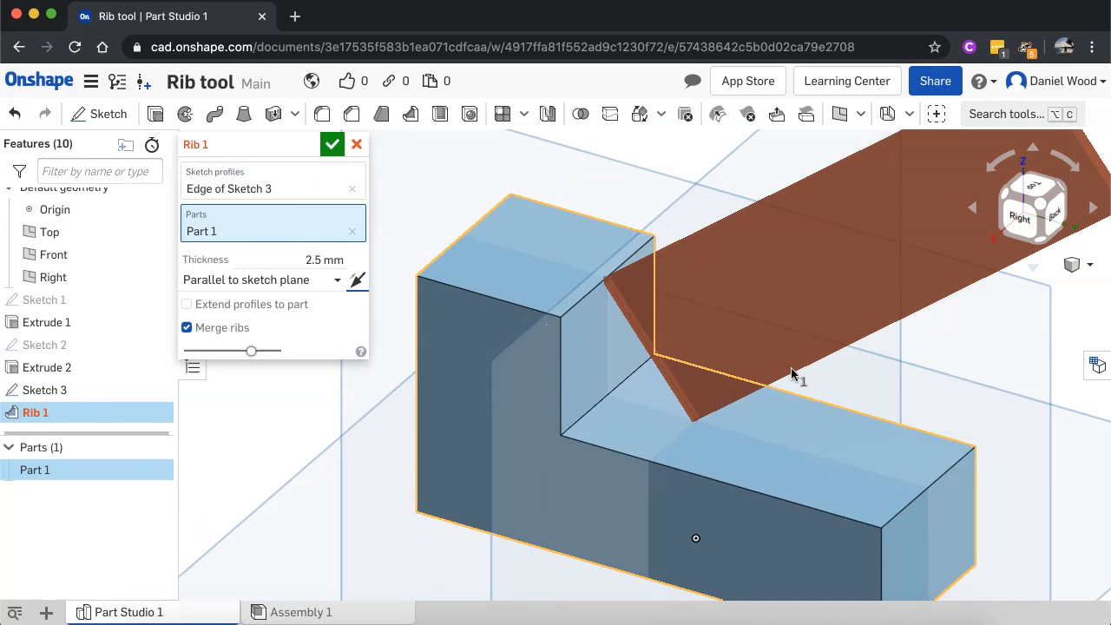
mouse_move(356, 280)
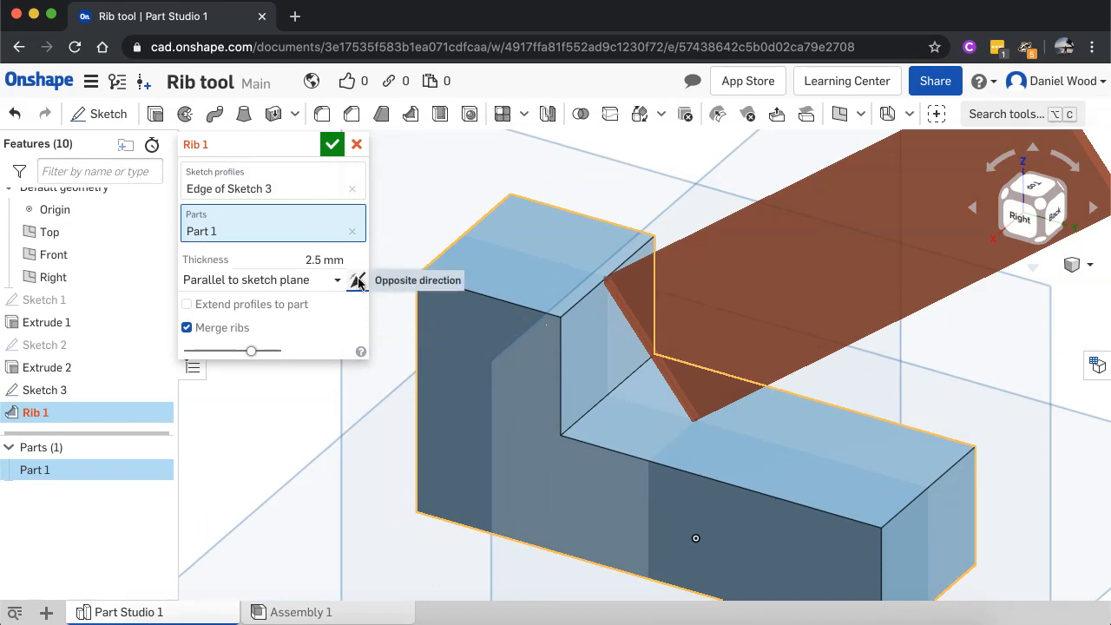
click(356, 280)
text(5)
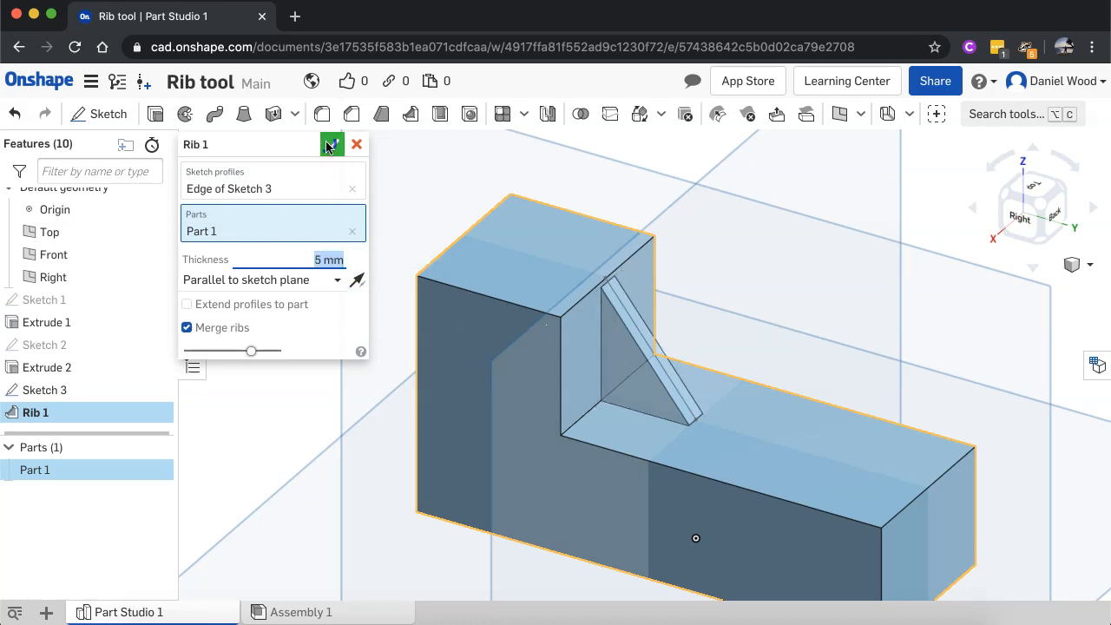
click(332, 144)
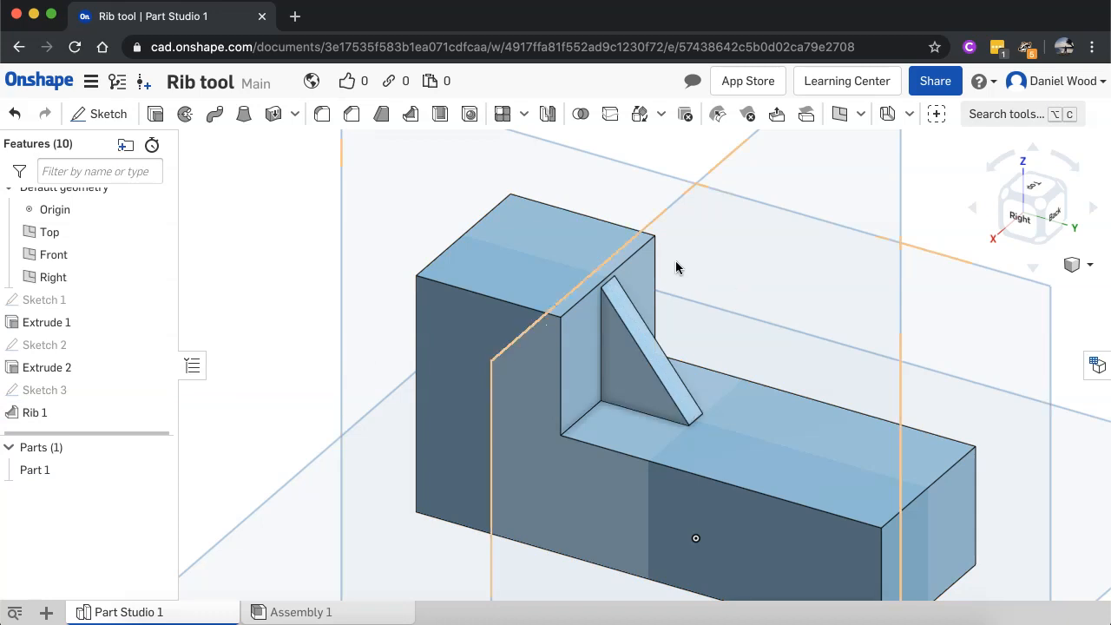